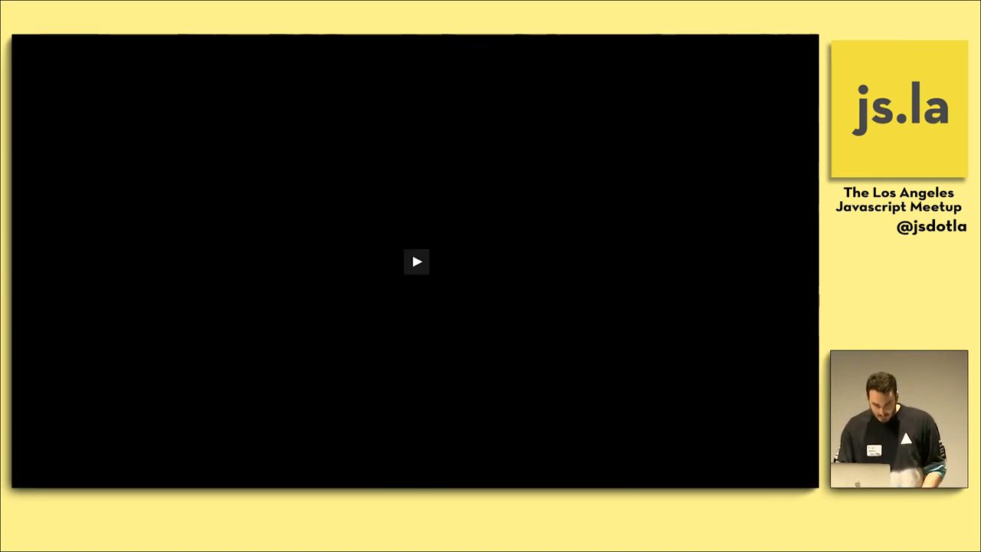
pyautogui.click(417, 261)
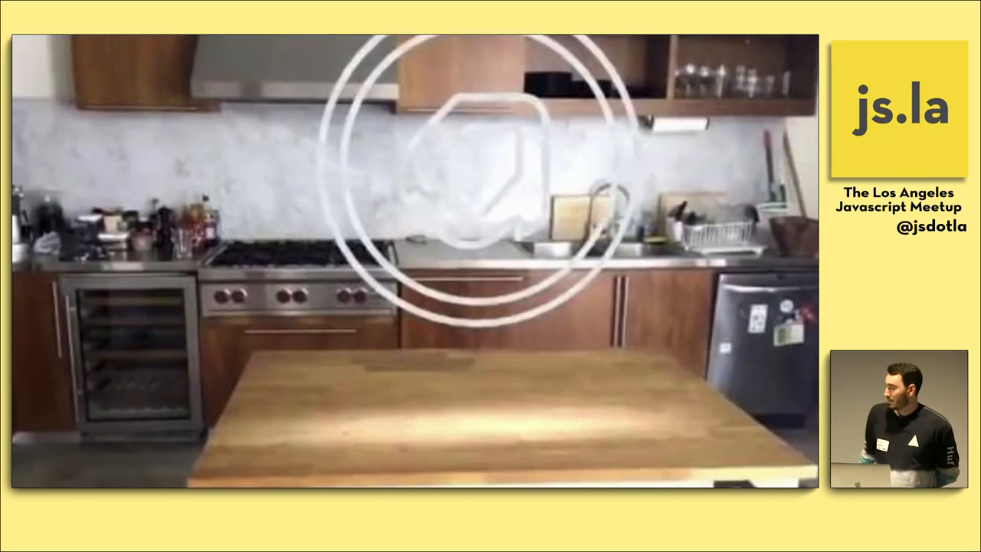
pyautogui.click(417, 260)
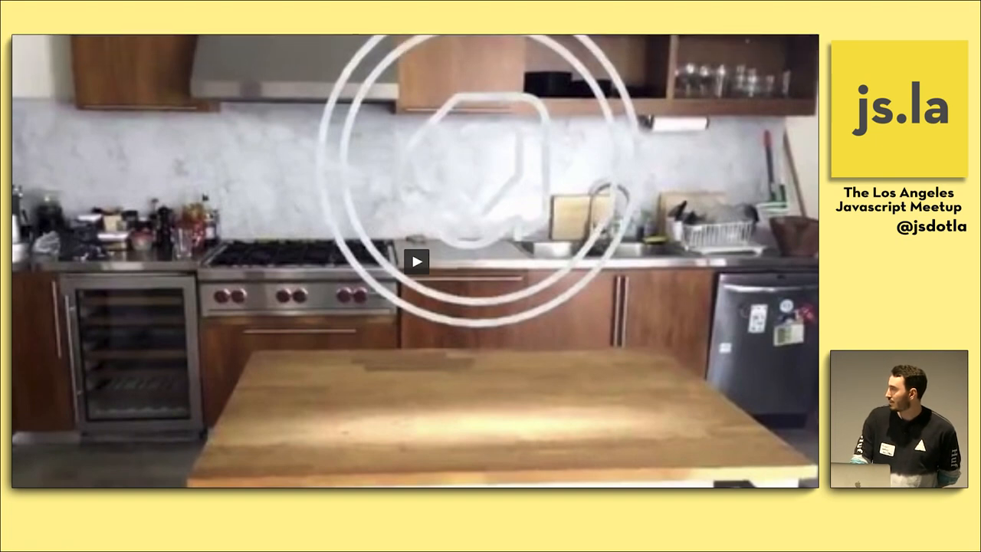
pyautogui.click(415, 262)
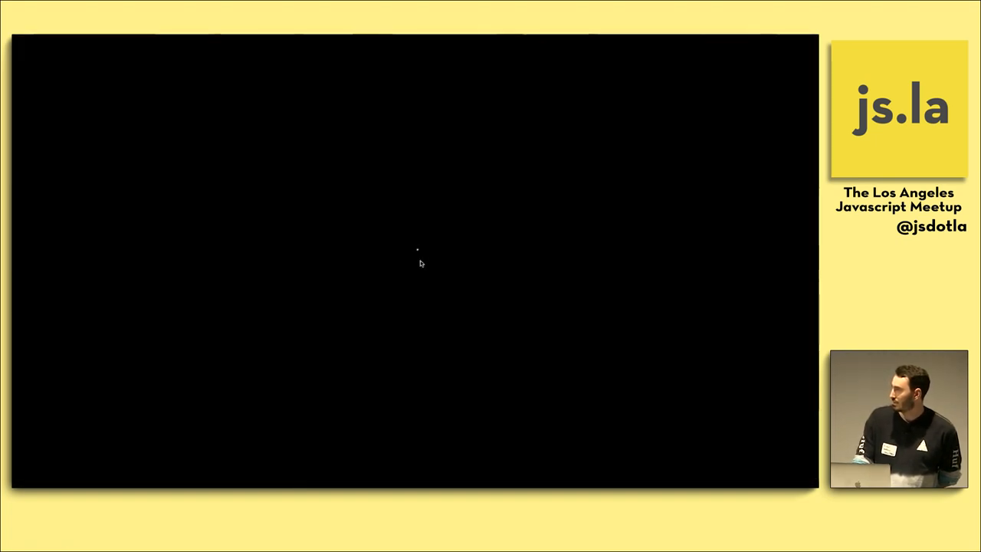